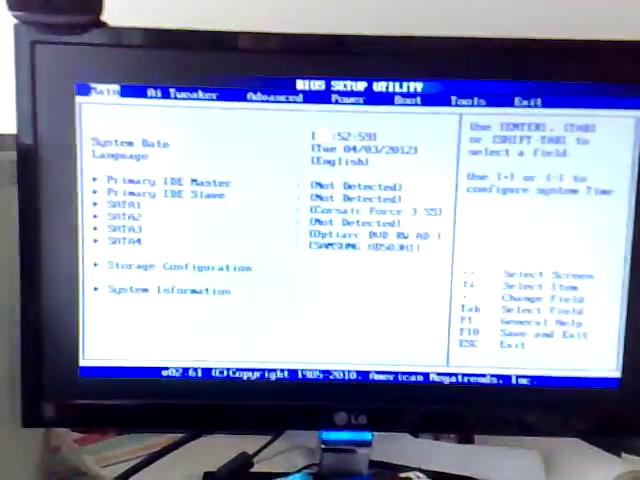
Step: Switch from the Main system overview to the Boot settings page
{"action": "left_click", "coordinate": [285, 104]}
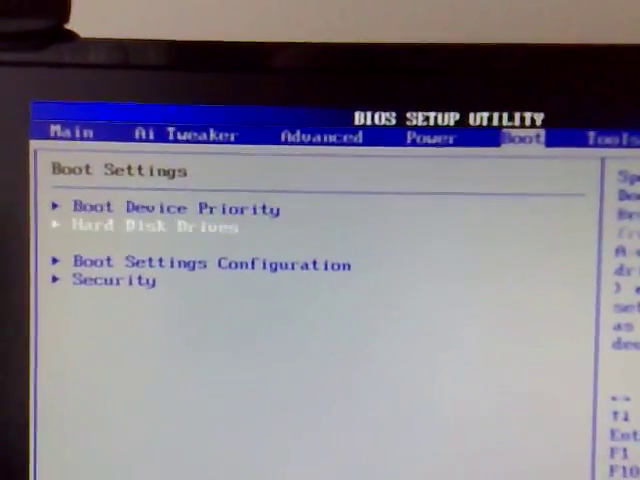
Step: Move from the Boot page to the Exit Options page
{"action": "key", "text": "right"}
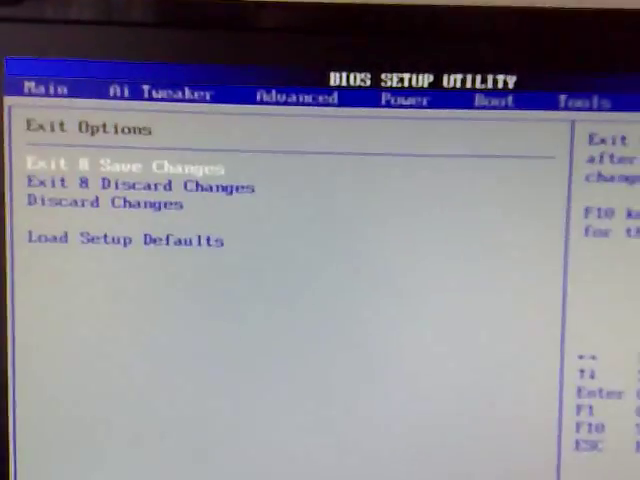